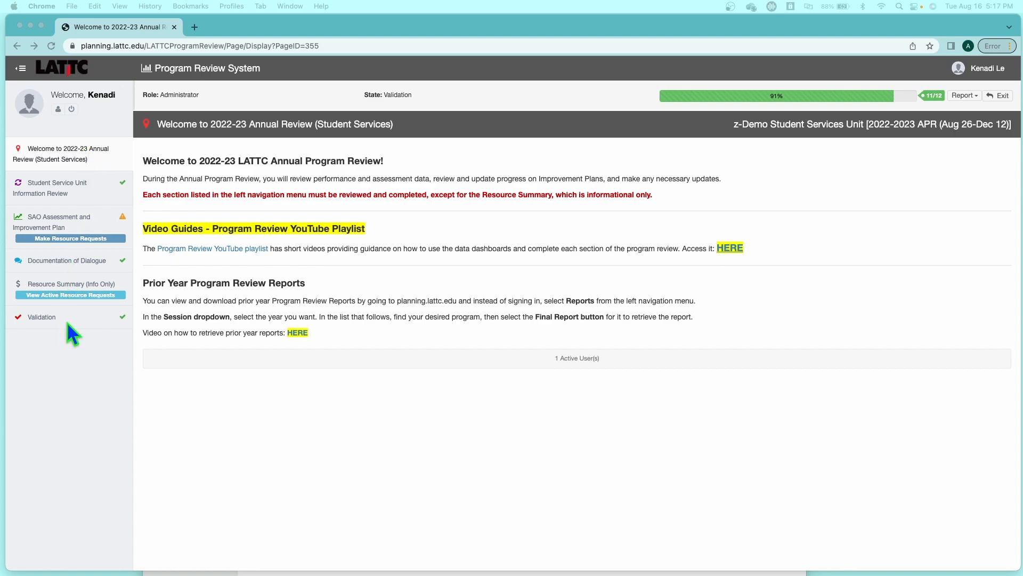
mouse_move(41, 333)
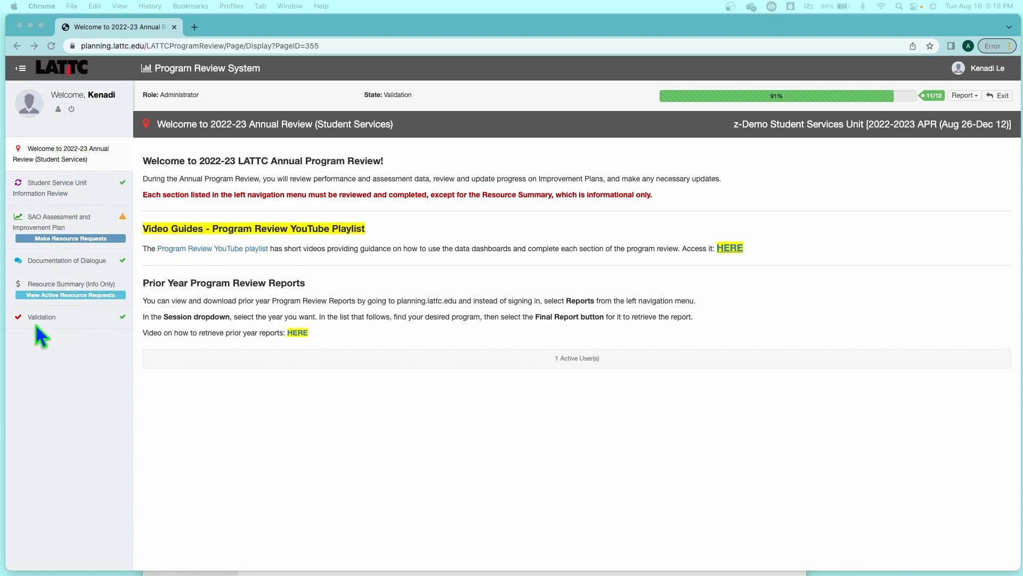
mouse_move(44, 331)
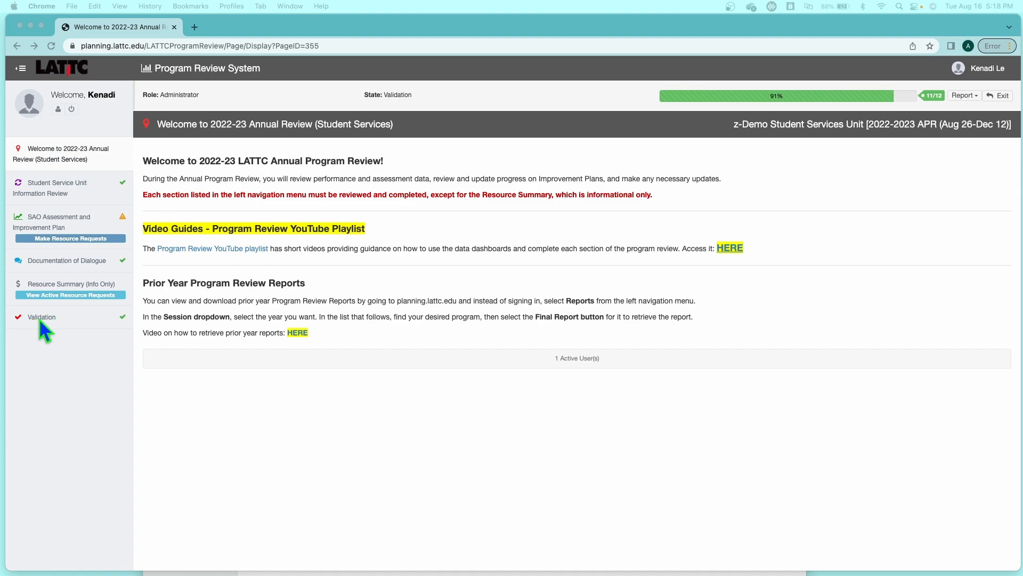
- Go to the Validation page showing the validator's note about the missing improvement plan
click(42, 317)
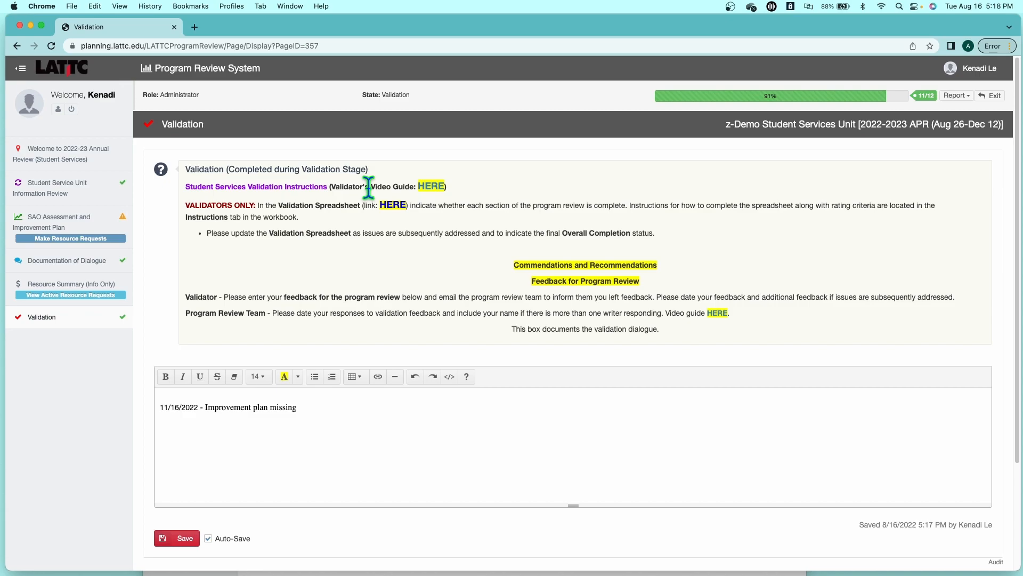
mouse_move(338, 415)
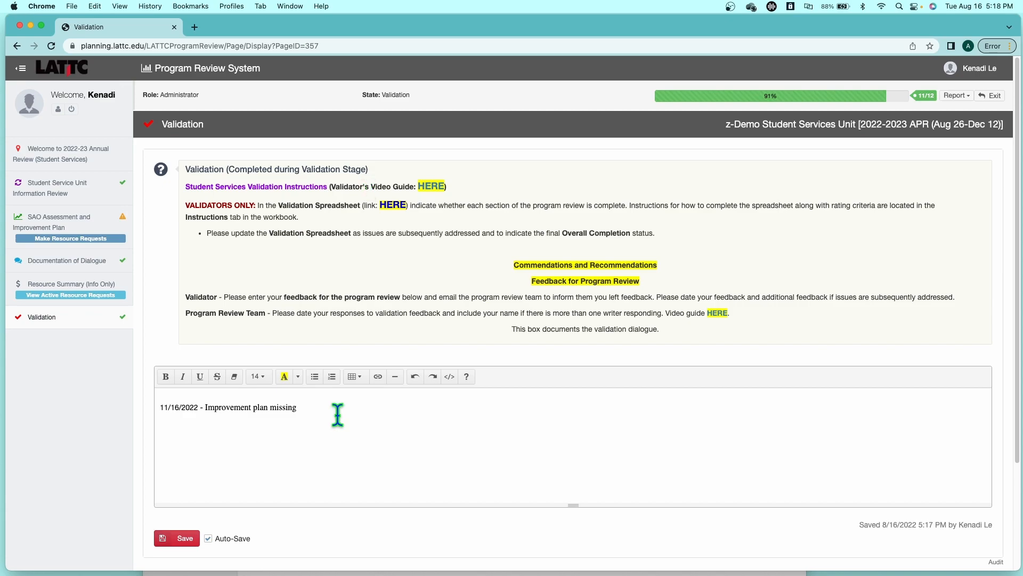
mouse_move(286, 409)
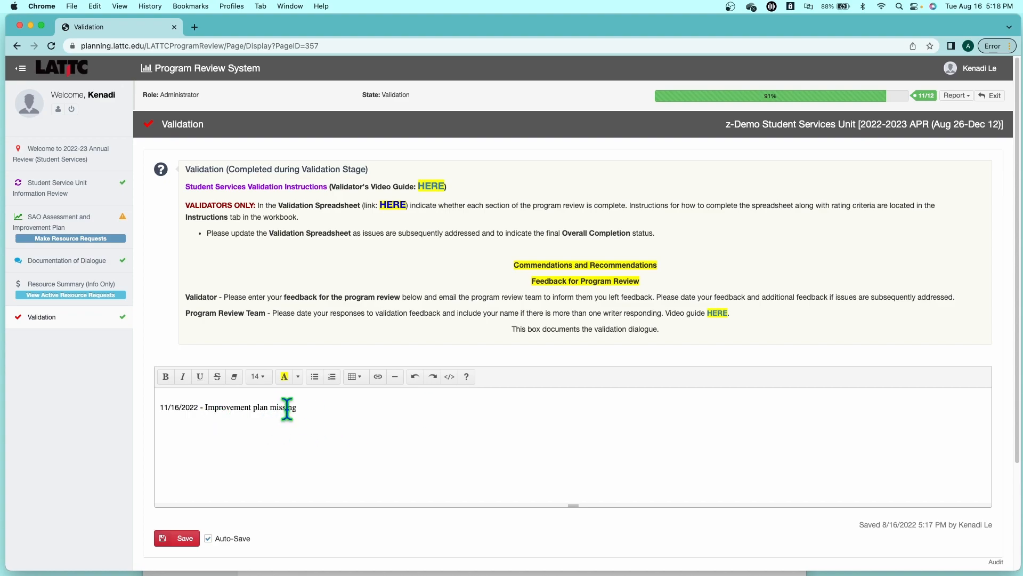
mouse_move(330, 414)
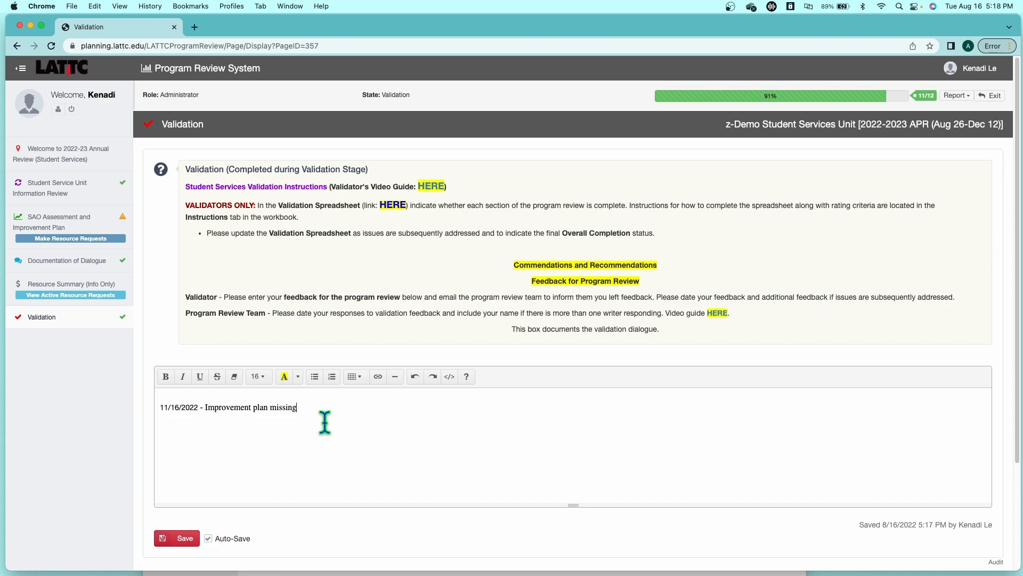
mouse_move(299, 449)
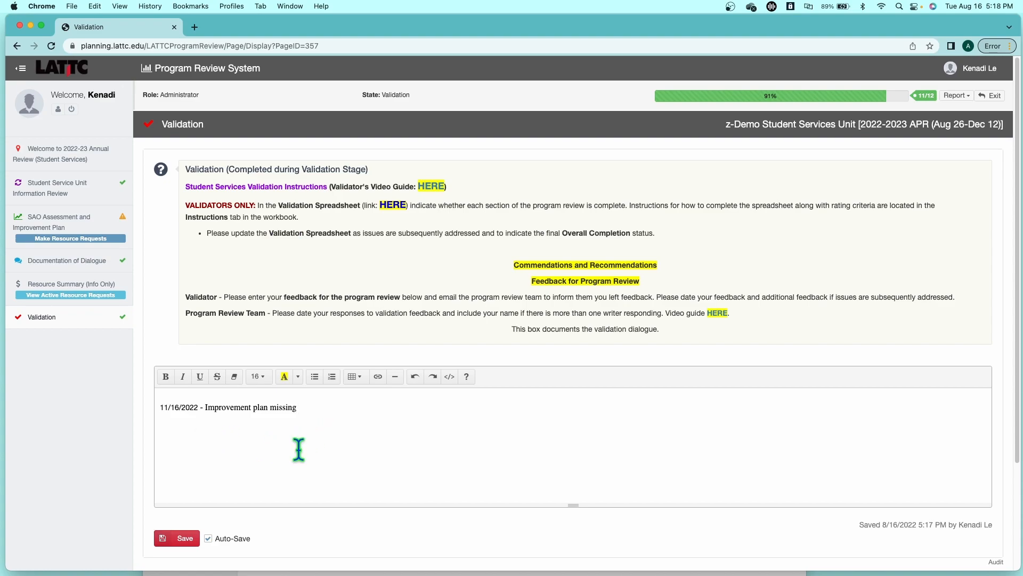
- Add the line '11/25/2022, Kenadi - improvement plan created.' beneath the validator's feedback
click(160, 442)
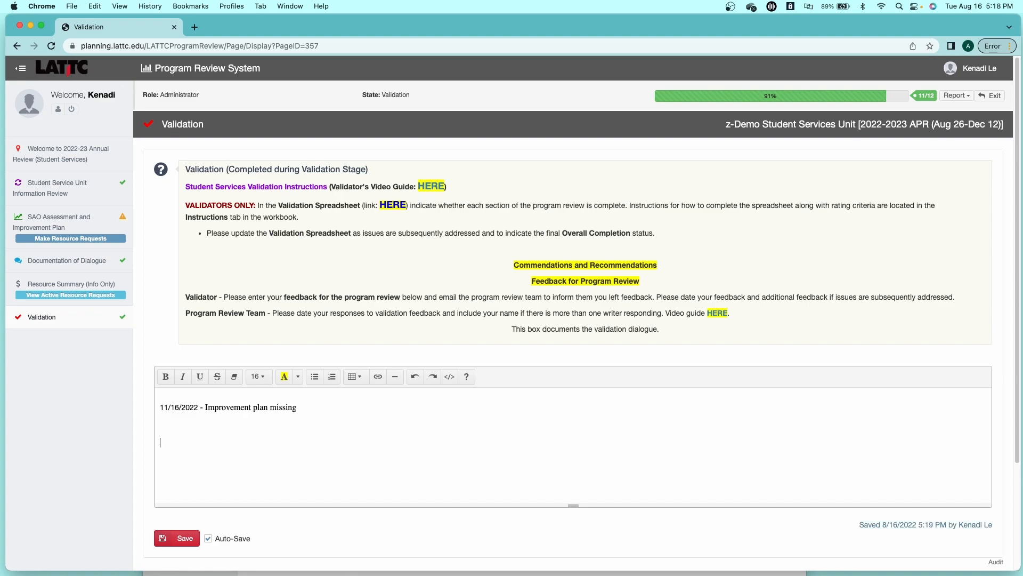
text(11/)
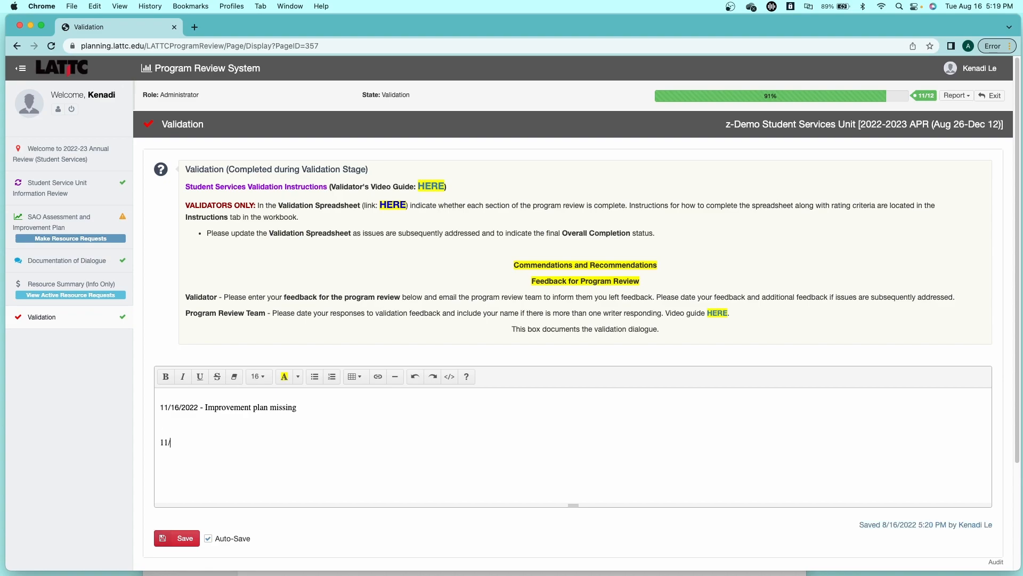
text(25/2022)
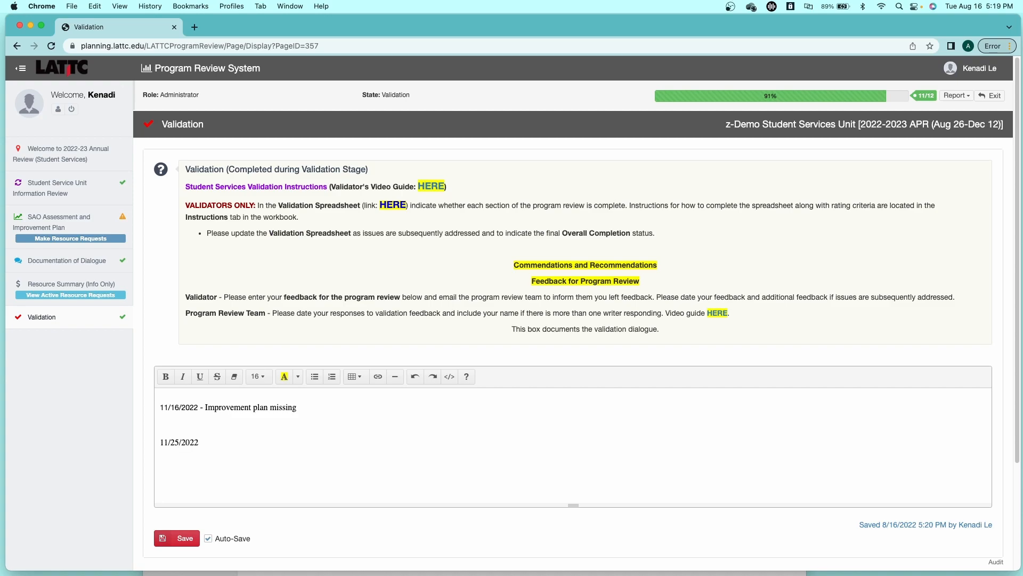
text(, Ke)
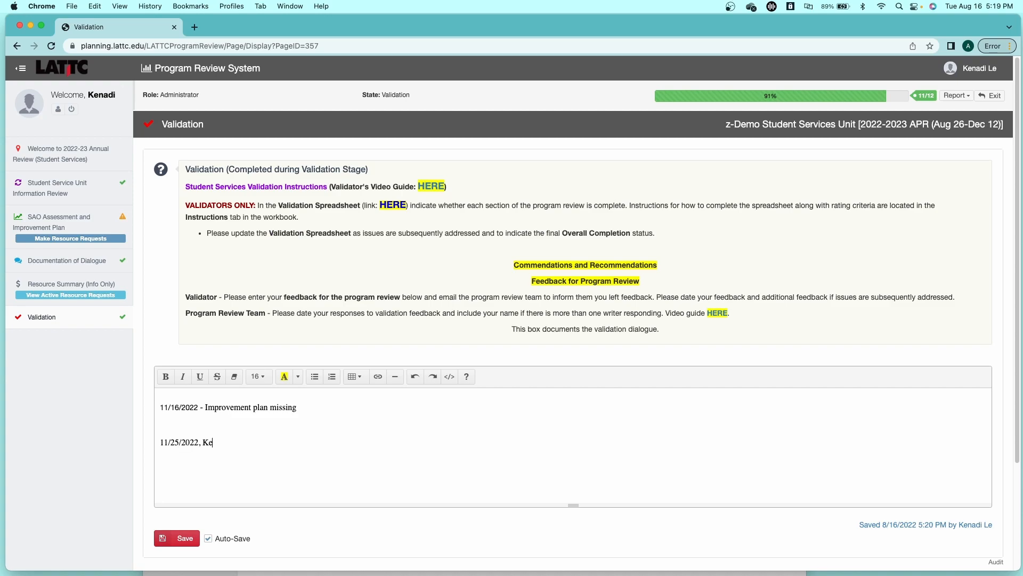
text(nadi)
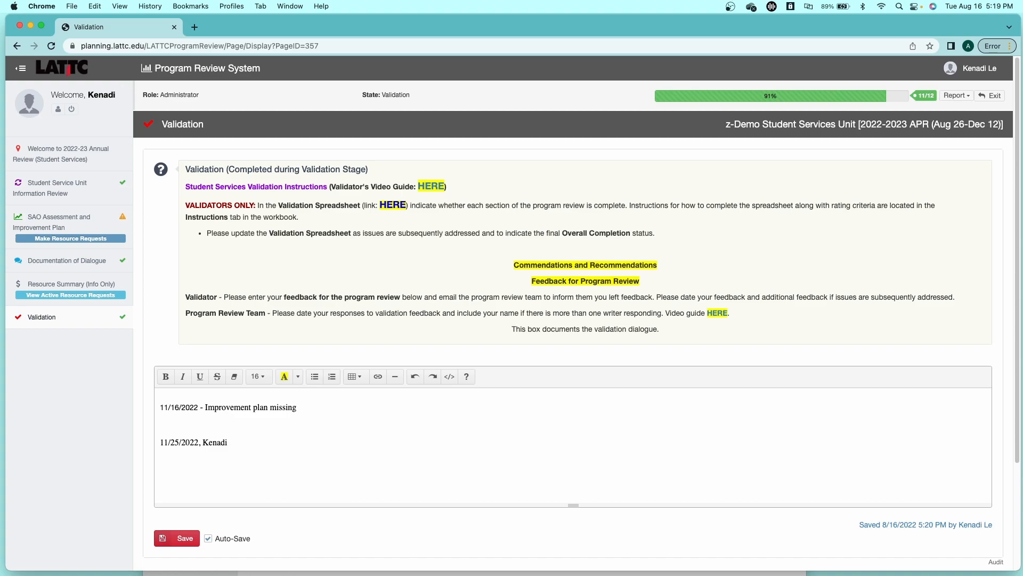
text(-)
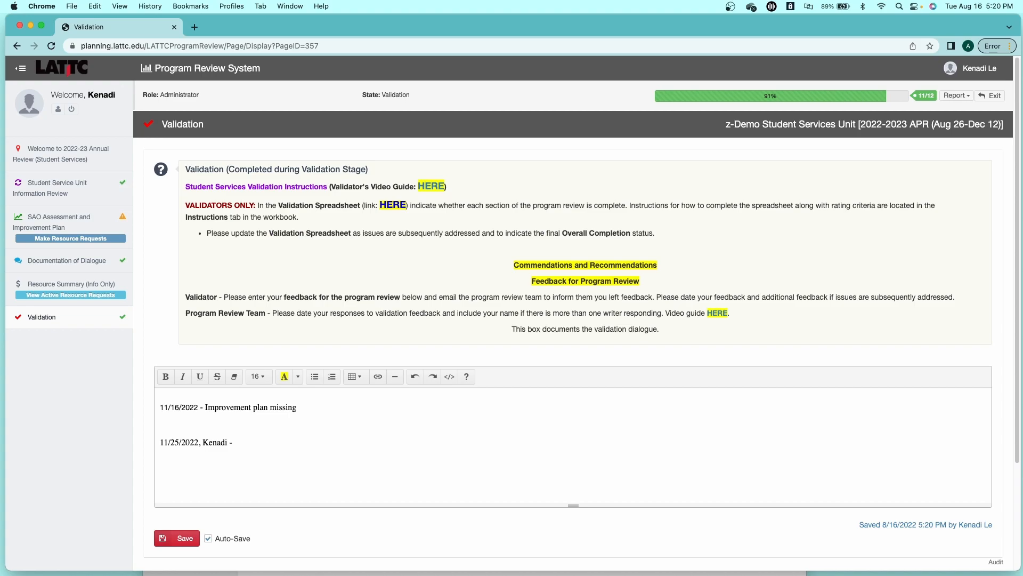
text(improvement)
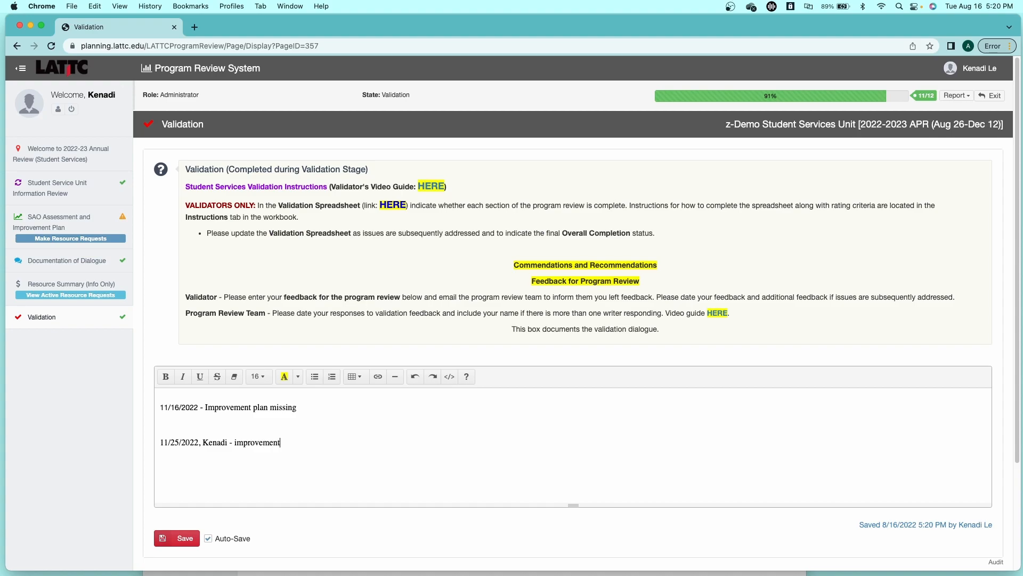
text(plan created.)
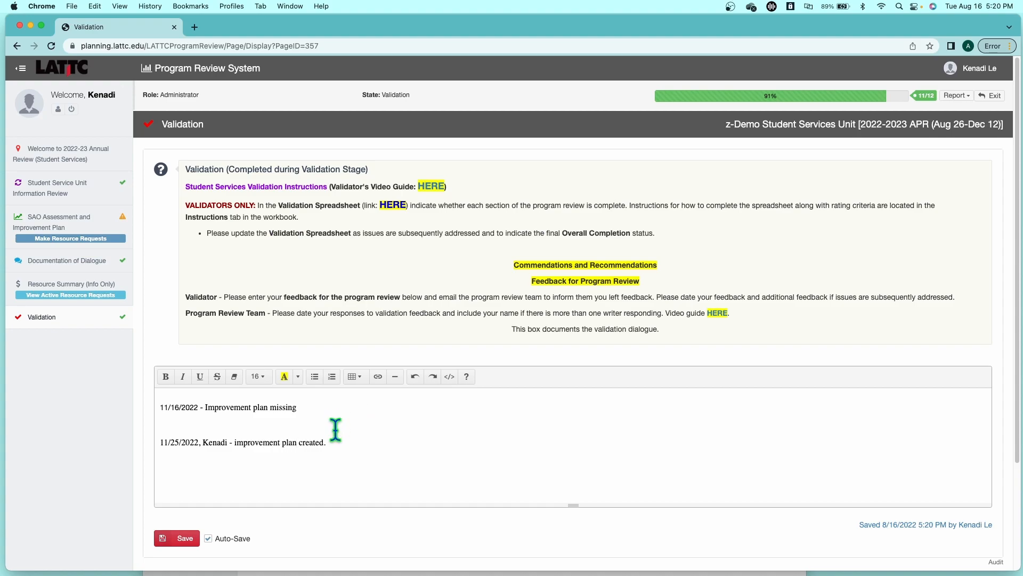
mouse_move(686, 381)
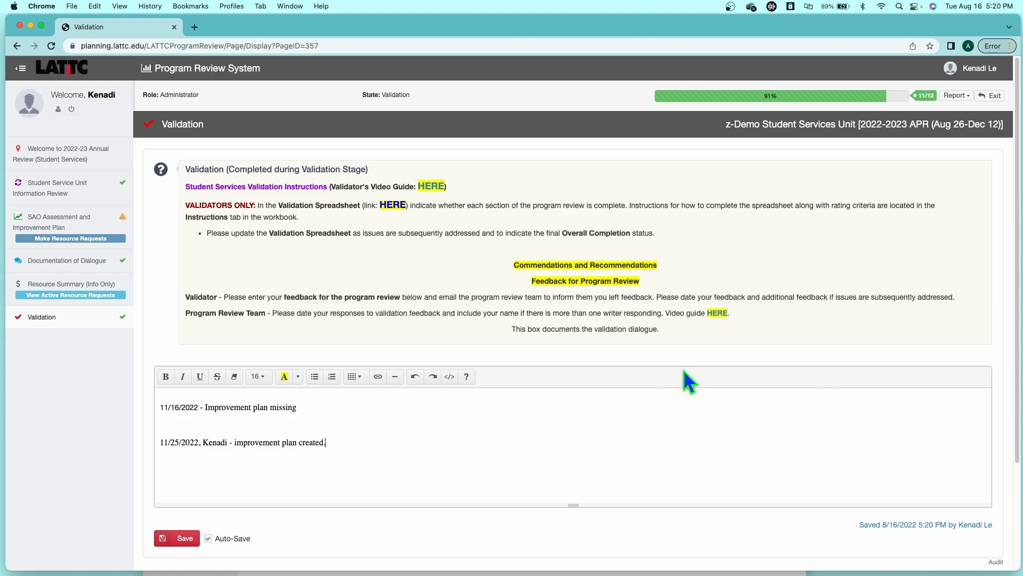
mouse_move(720, 353)
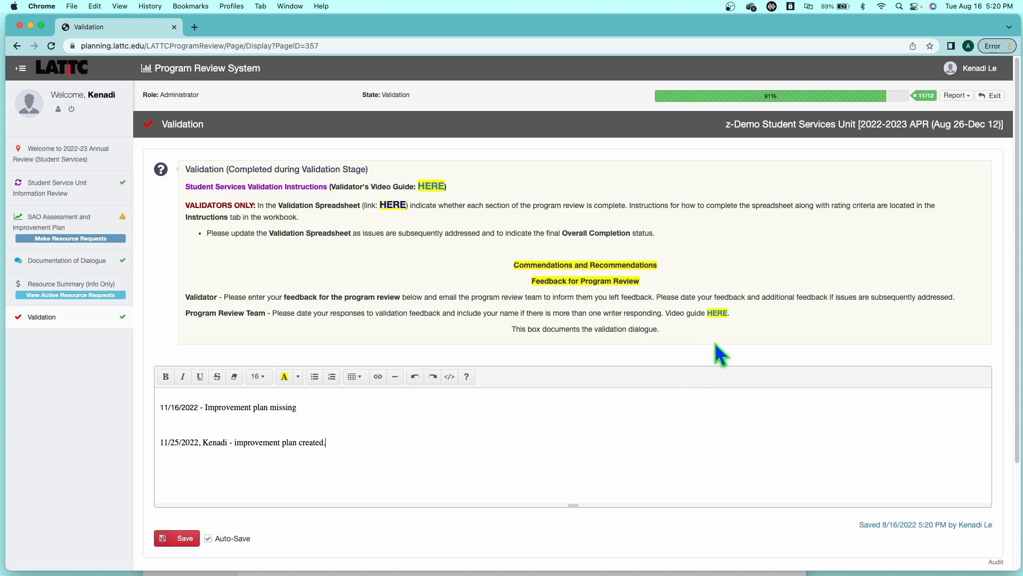